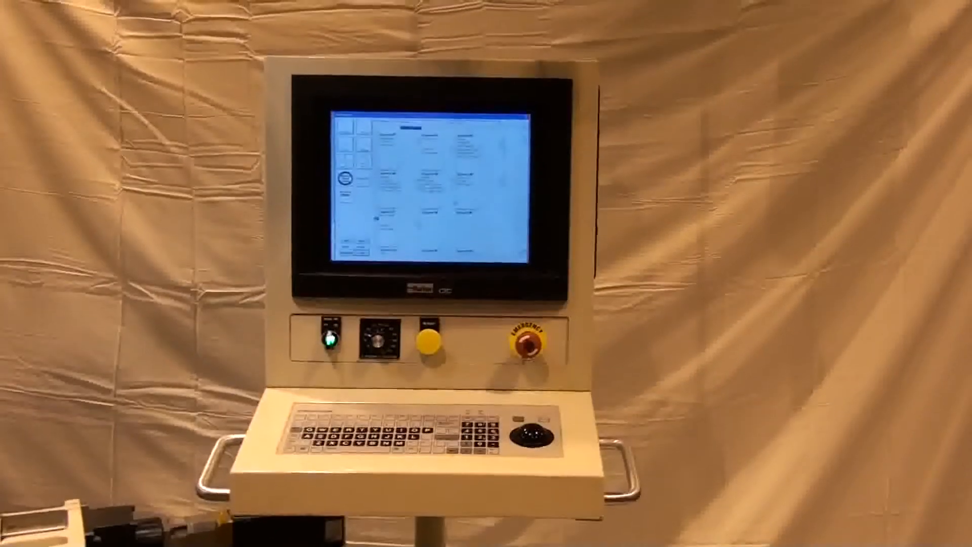
# Go back to the Main Menu and bring up the Infeed Grind screen
pyautogui.click(353, 233)
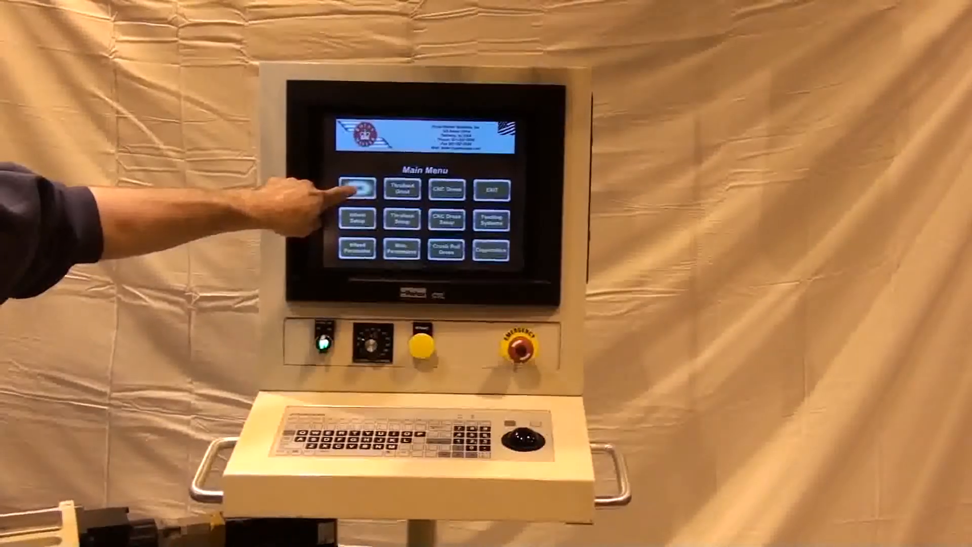
pyautogui.click(355, 189)
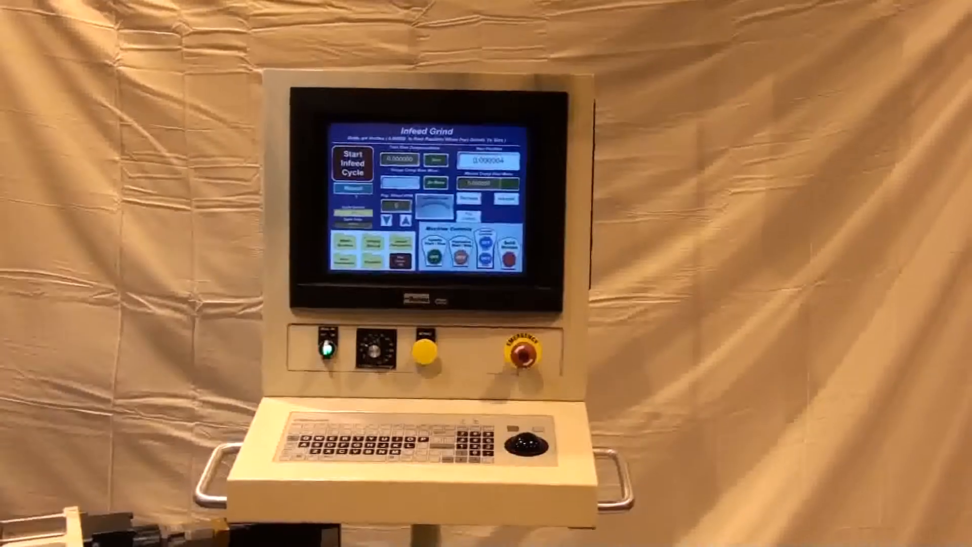